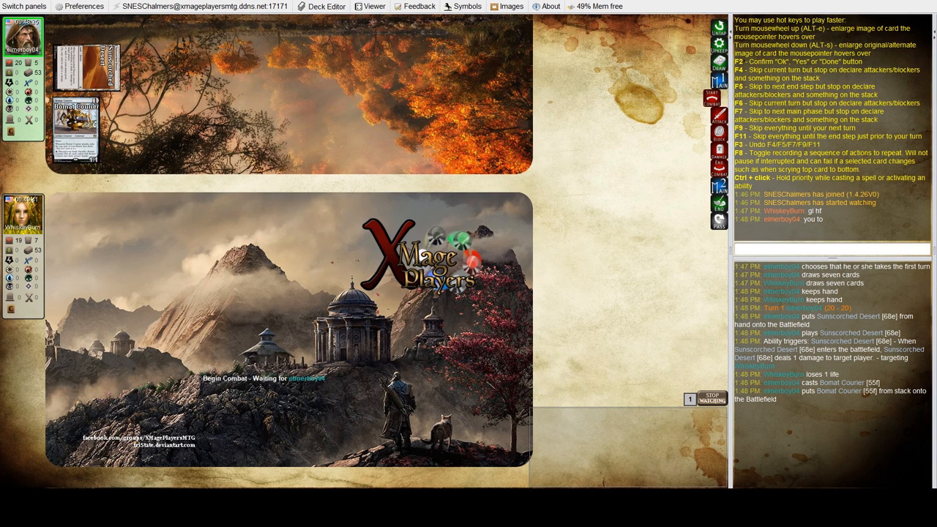
Watch turns 6–7 as two Winding Constrictors face Bomat Courier, Village Messenger and Kari Zev
{"action": "left_click", "coordinate": [718, 116]}
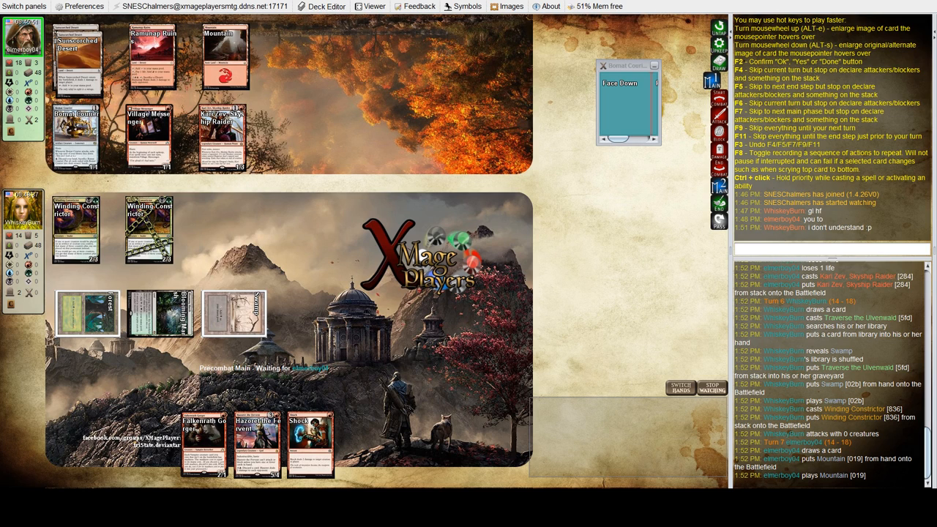
{"action": "left_click_drag", "start_coordinate": [204, 439], "coordinate": [552, 432]}
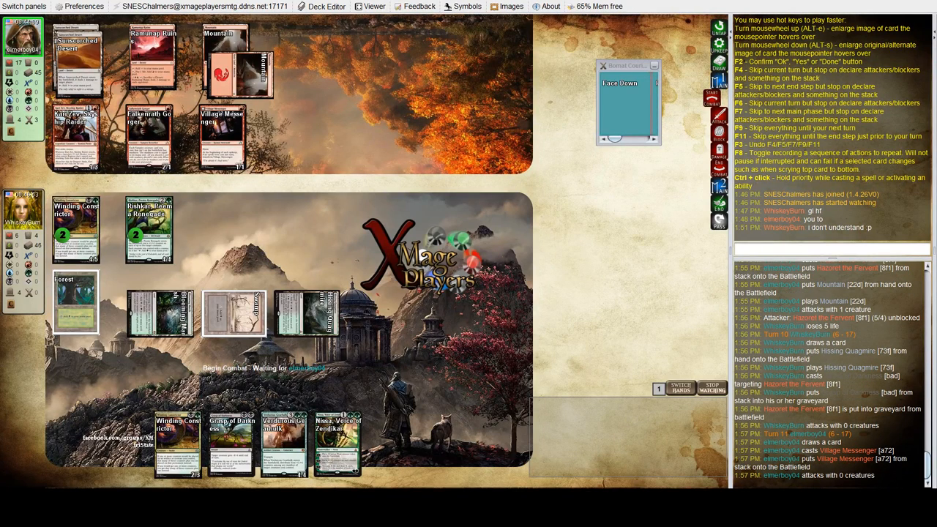
Watch the red player cast Village Messenger and declare no attackers, life staying 6–17
{"action": "left_click", "coordinate": [719, 203]}
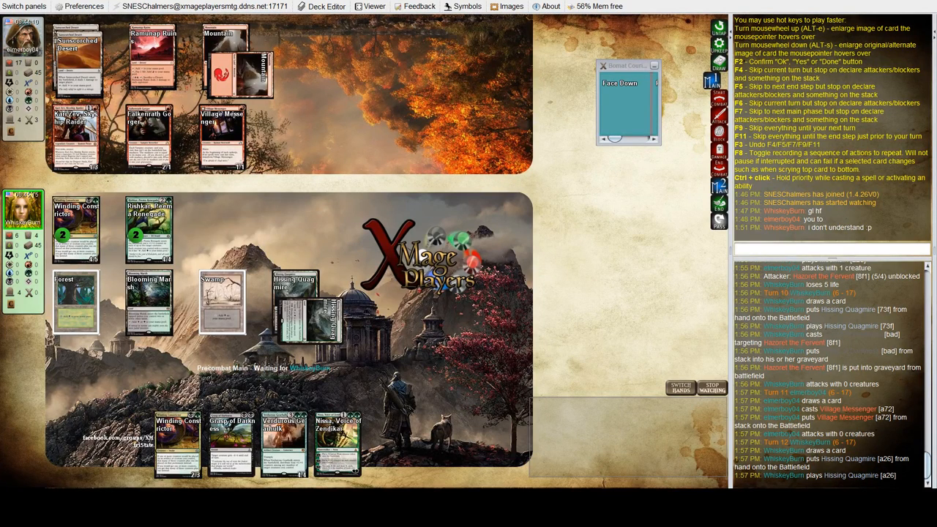
Watch B/G Constrictor draw and play a second Hissing Quagmire on turn 12
{"action": "left_click_drag", "start_coordinate": [177, 439], "coordinate": [554, 432]}
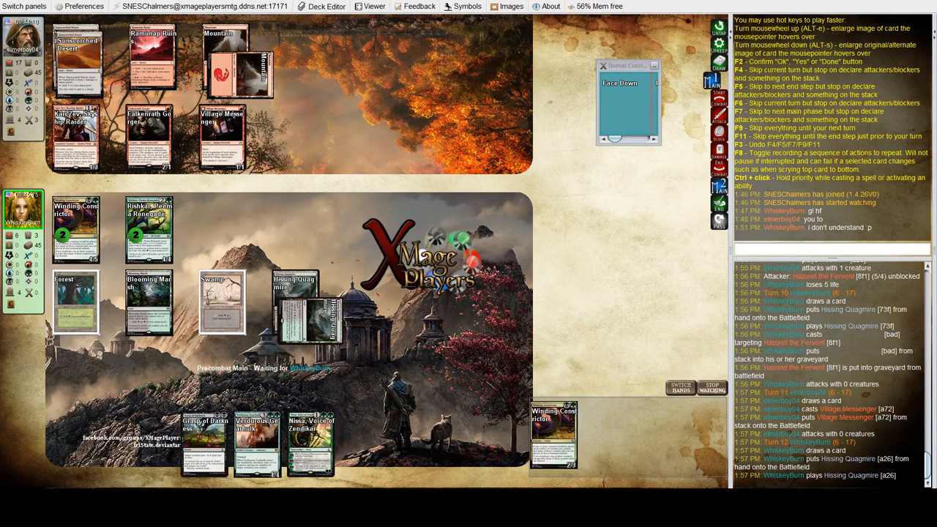
{"action": "left_click", "coordinate": [76, 300]}
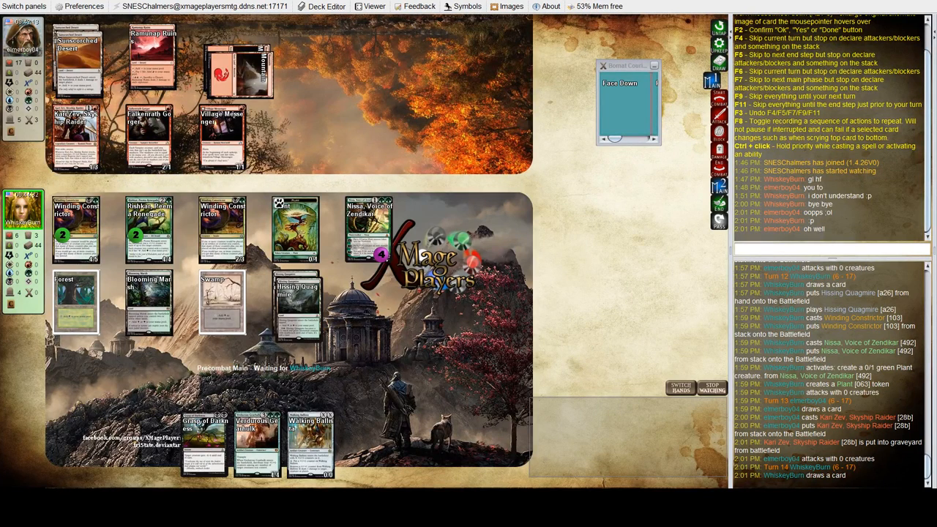
{"action": "mouse_move", "coordinate": [309, 440]}
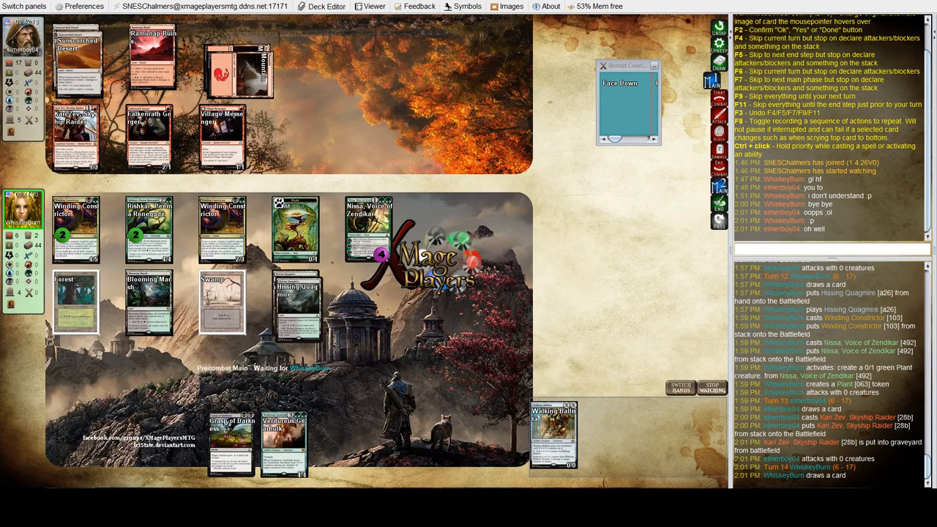